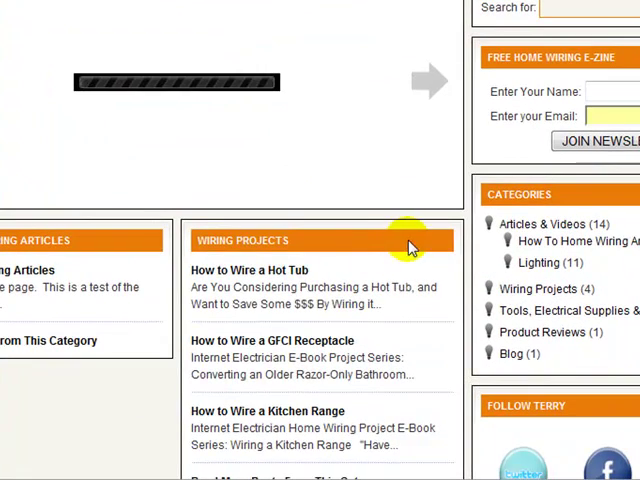
mouse_move(336, 244)
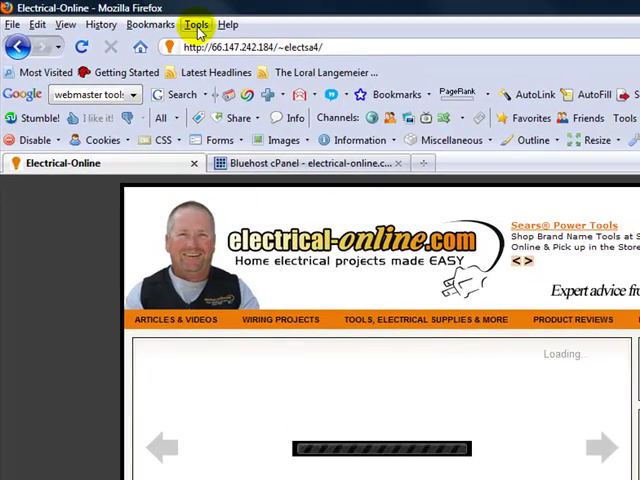
Inspect a sidebar headline with Firebug to reveal its #sidebar h2 style rules.
left_click(196, 24)
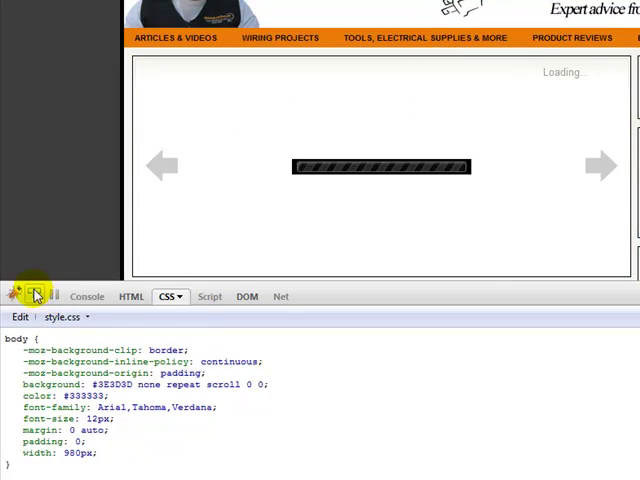
mouse_move(36, 296)
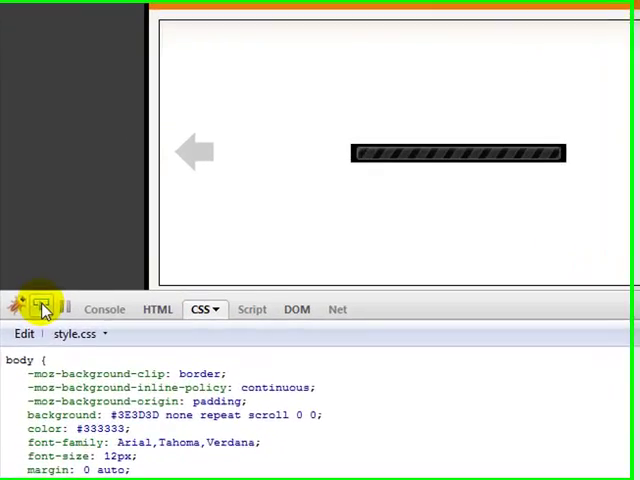
left_click(156, 308)
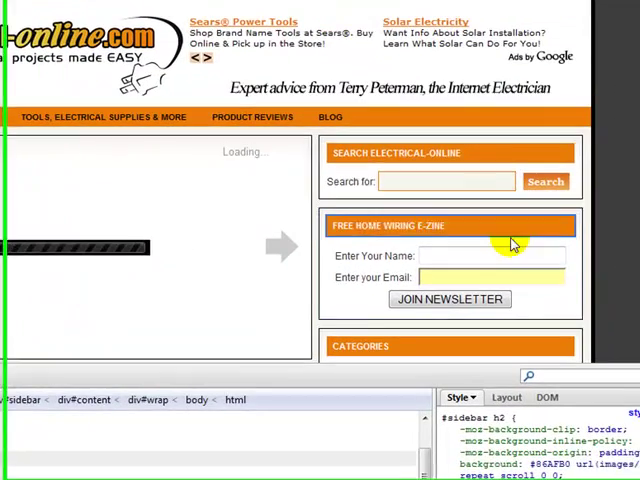
Locate the background rule and preview url(images/headline.png) from style.css line 634.
scroll("down", 3)
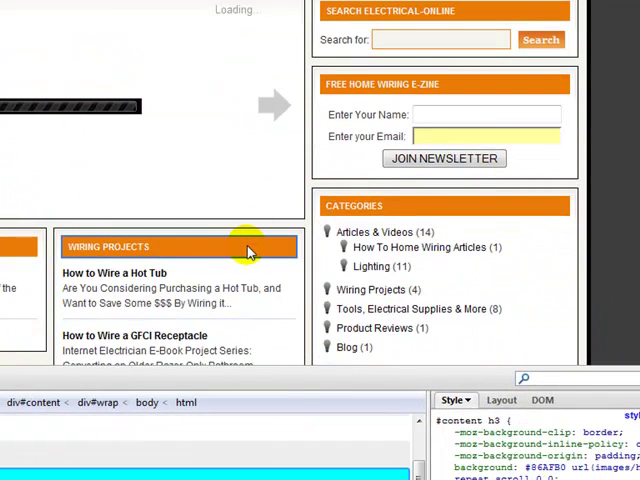
scroll("down", 3)
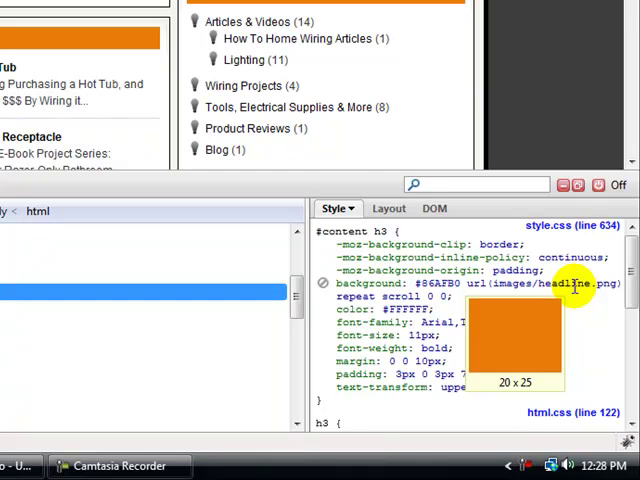
left_click(596, 184)
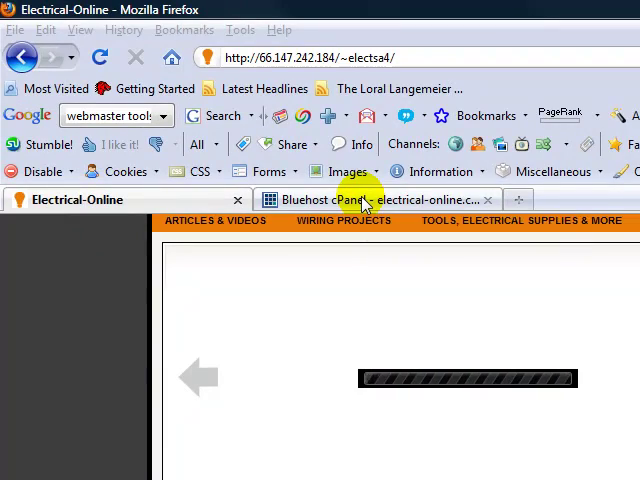
Browse cPanel File Manager into public_html/wp-content/themes toward the lifestyle_40 images folder.
left_click(376, 200)
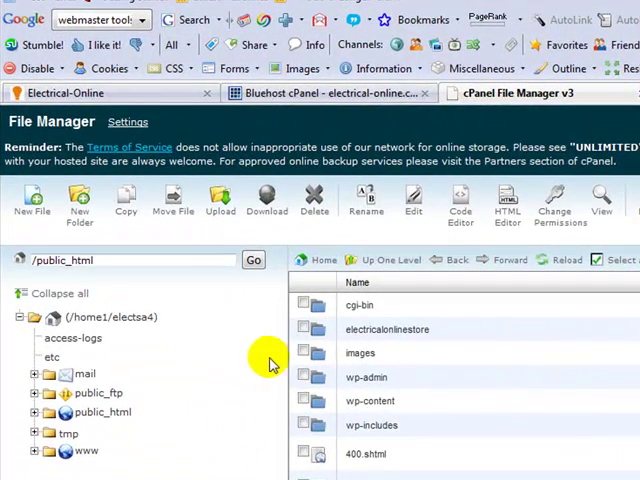
mouse_move(262, 330)
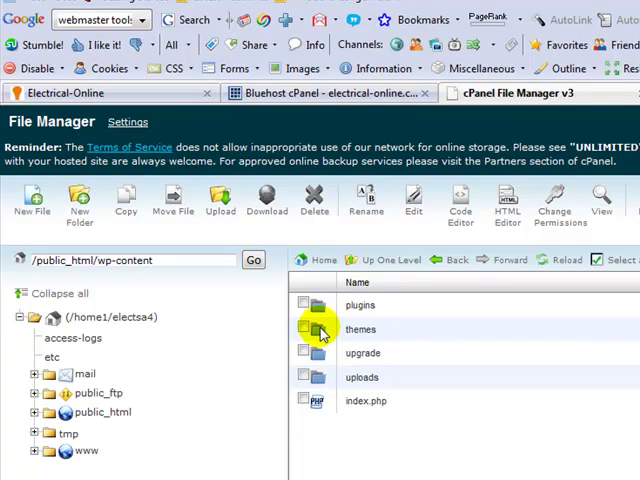
double_click(360, 328)
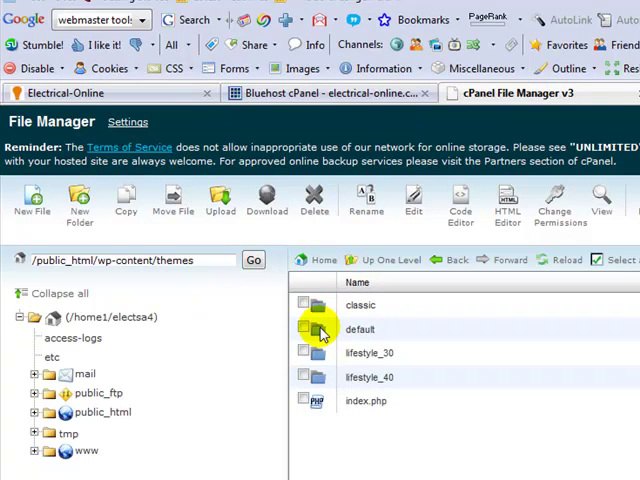
mouse_move(356, 384)
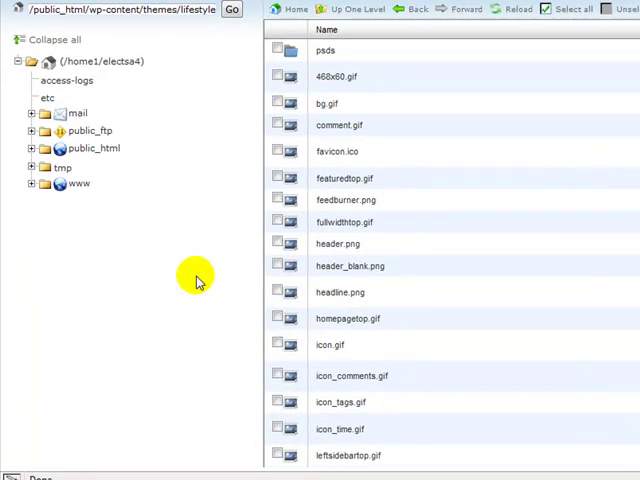
mouse_move(264, 218)
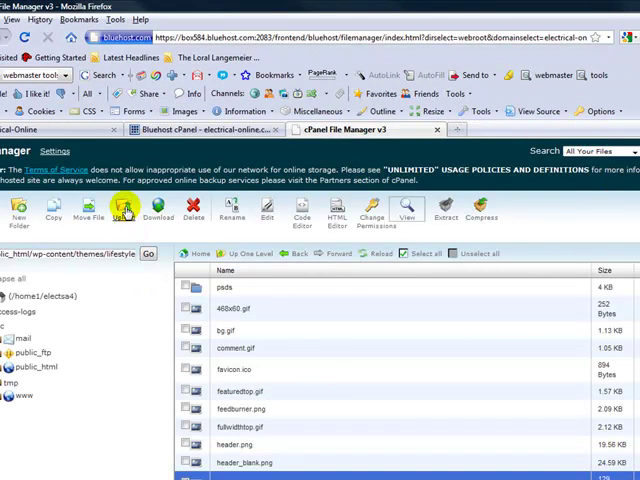
Upload the new headline.png with overwrite enabled and confirm it replaced the old file.
left_click(122, 208)
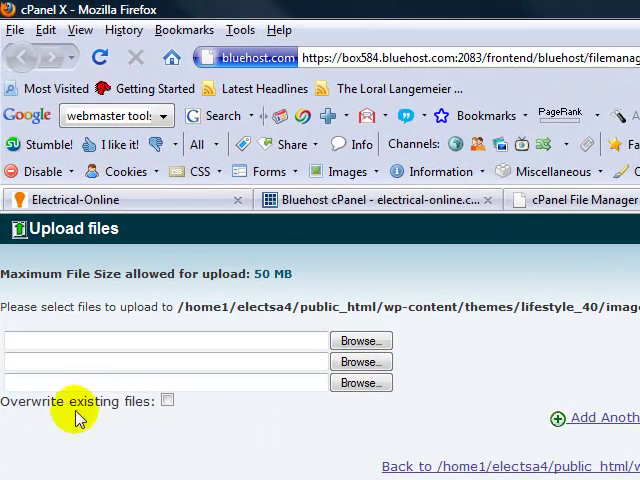
left_click(168, 400)
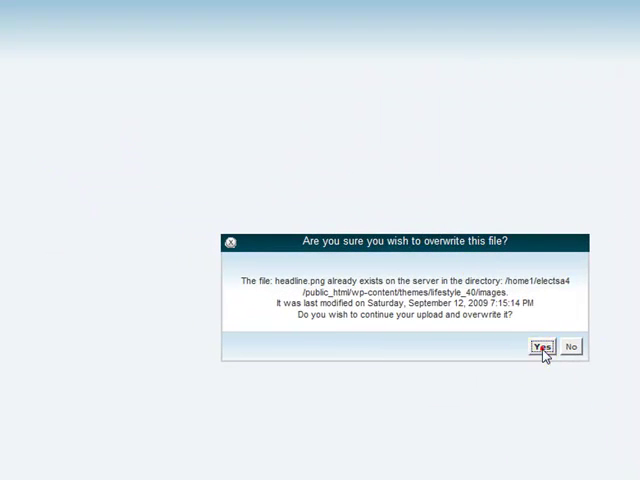
left_click(544, 344)
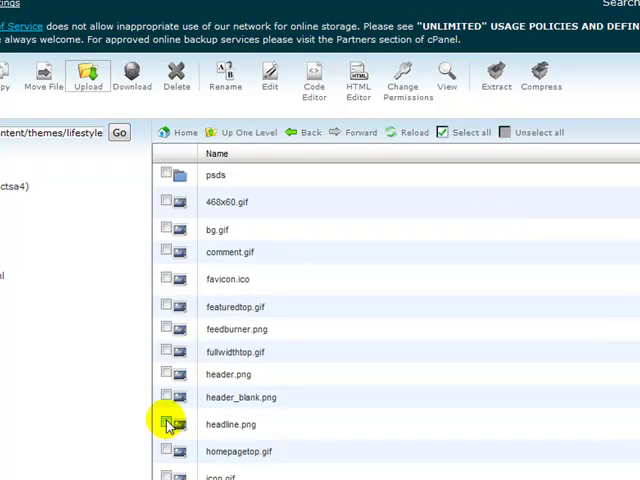
double_click(176, 424)
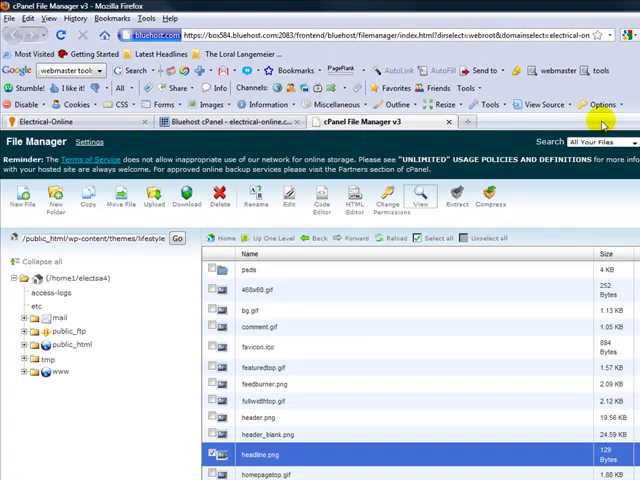
Reload the Electrical-Online homepage and review the sidebar headlines now showing black backgrounds.
left_click(44, 120)
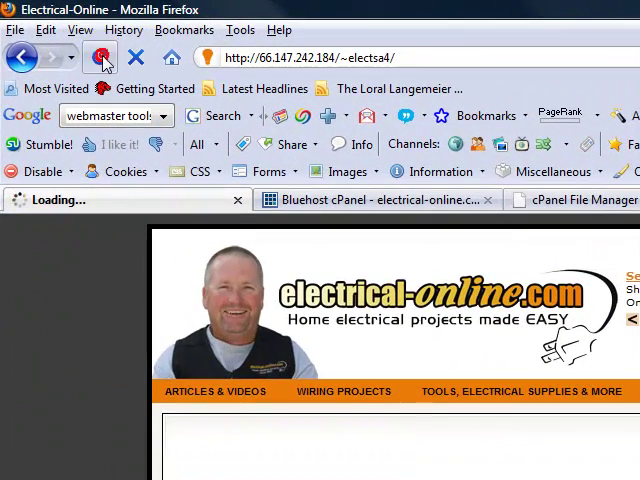
left_click(100, 56)
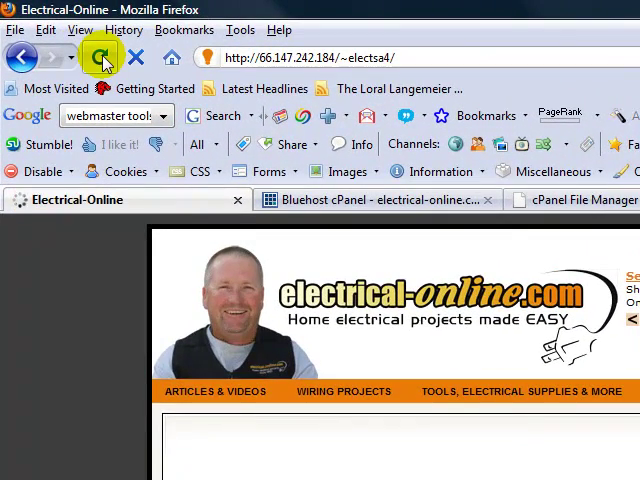
left_click(100, 56)
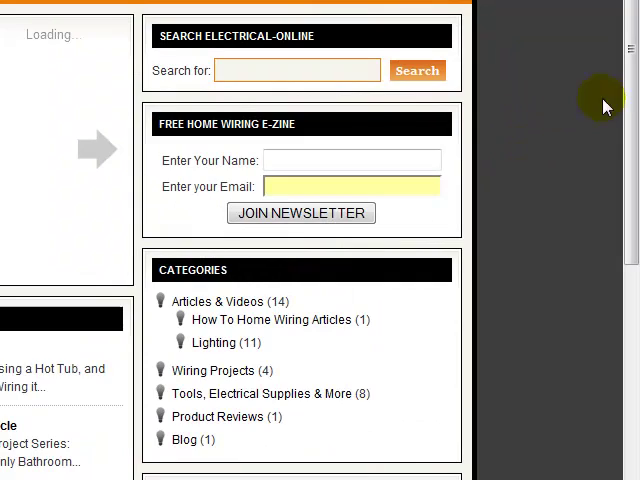
scroll("down", 3)
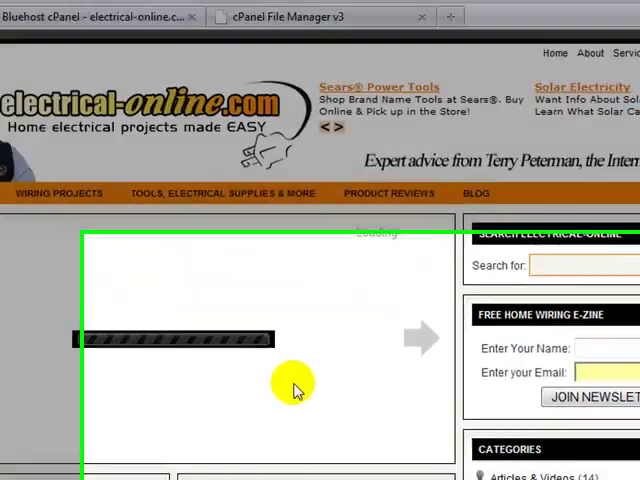
scroll("down", 3)
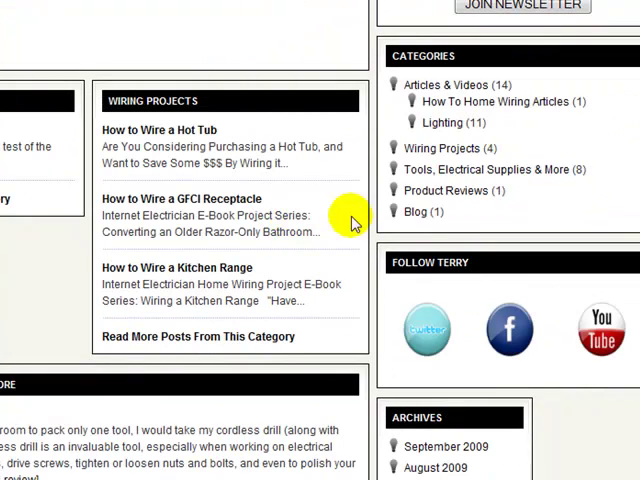
mouse_move(570, 430)
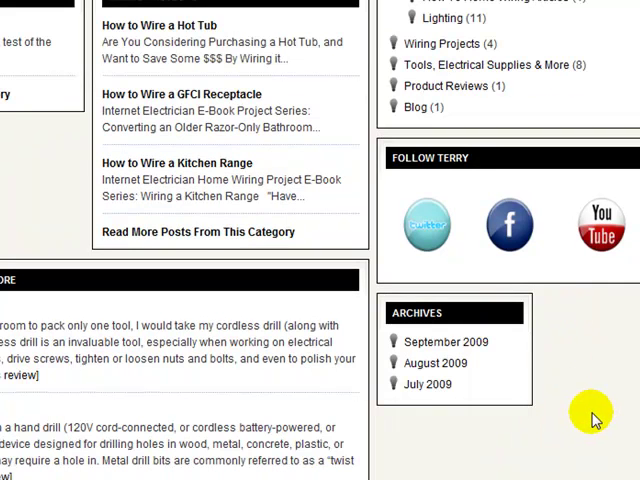
scroll("up", 3)
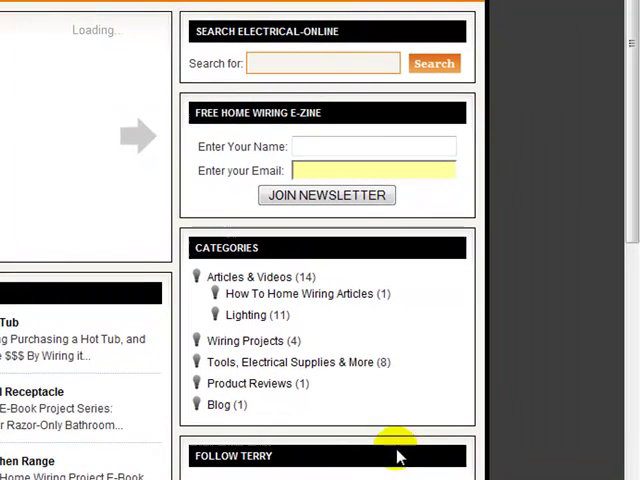
mouse_move(316, 120)
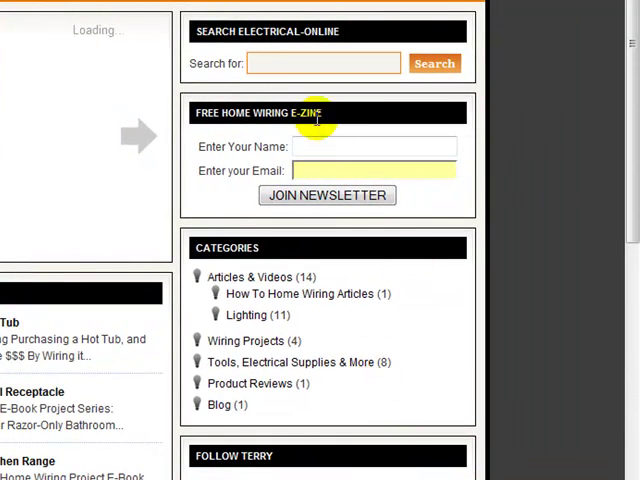
mouse_move(332, 140)
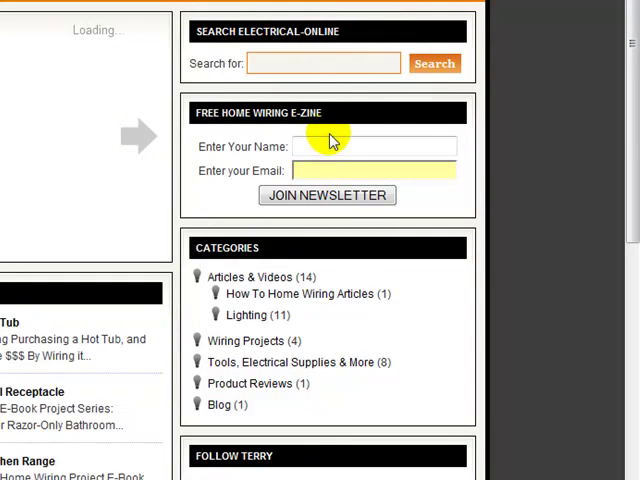